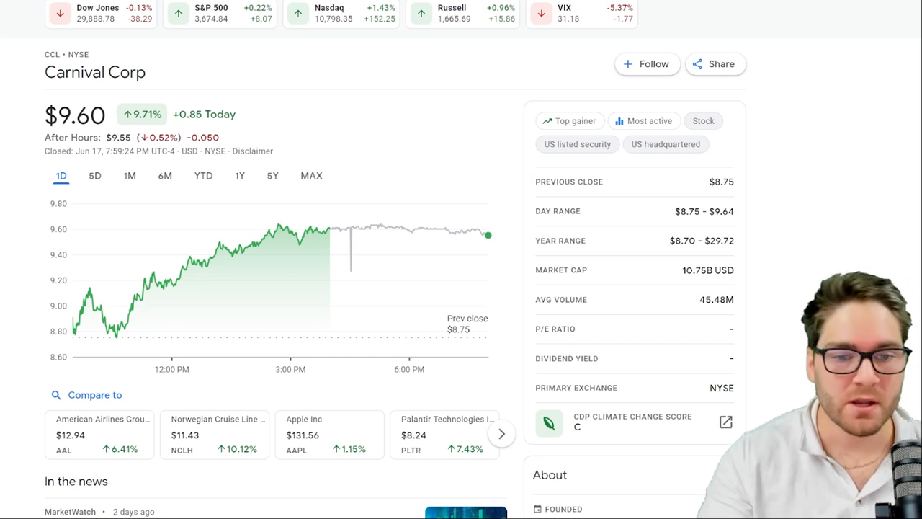
Step: Switch Carnival's chart from 1Y to 5Y to show the 85.55% decline
click(239, 175)
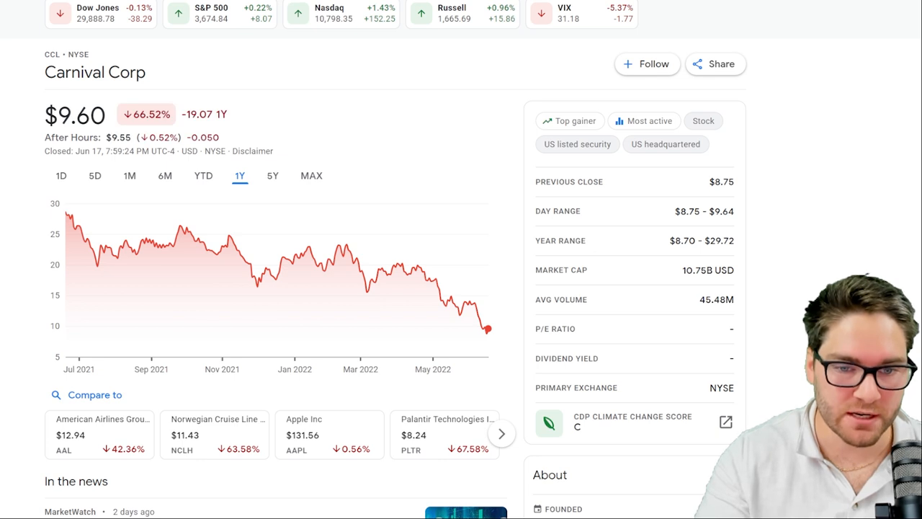
click(273, 175)
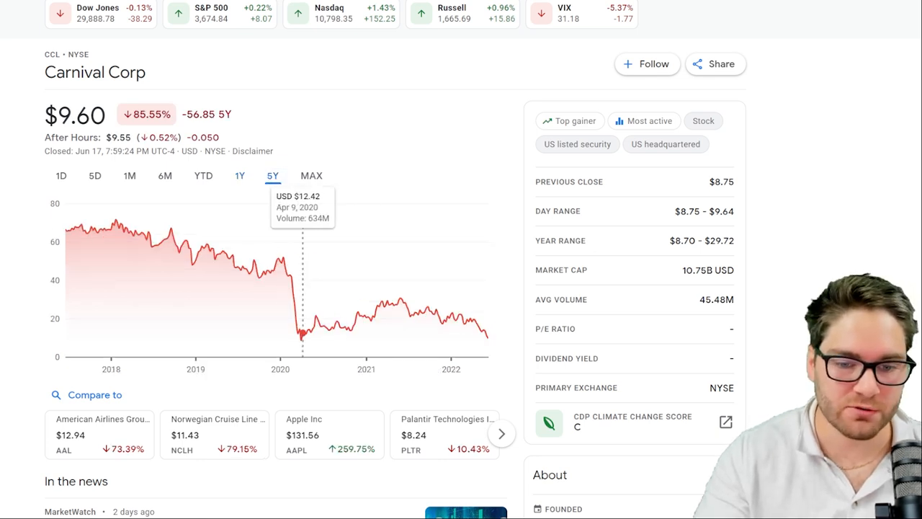
mouse_move(340, 326)
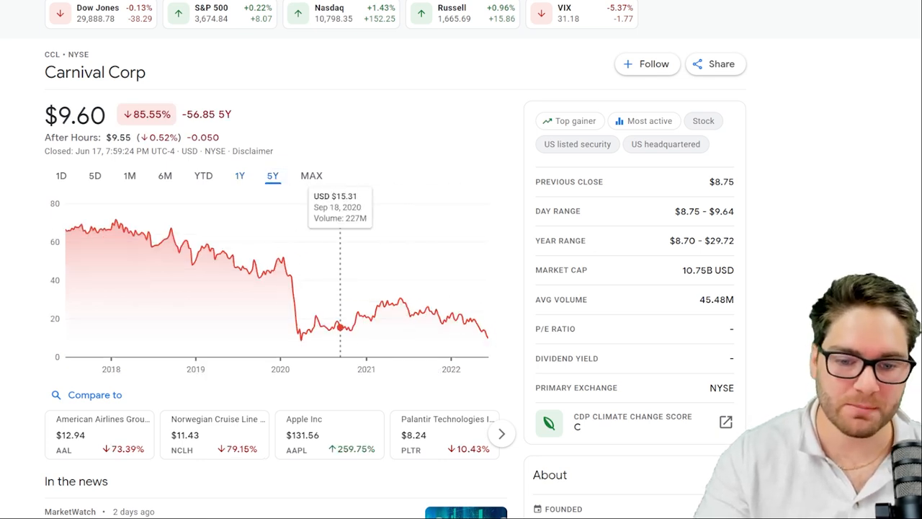
mouse_move(374, 317)
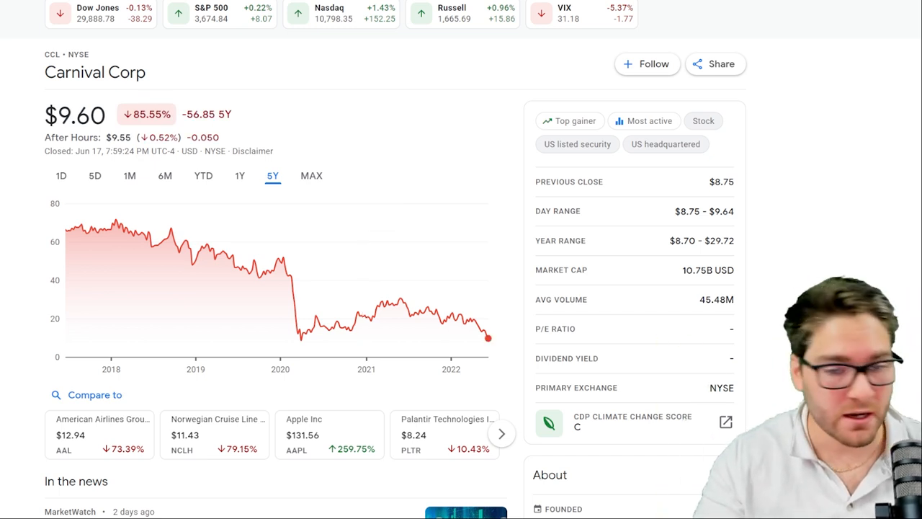
mouse_move(286, 273)
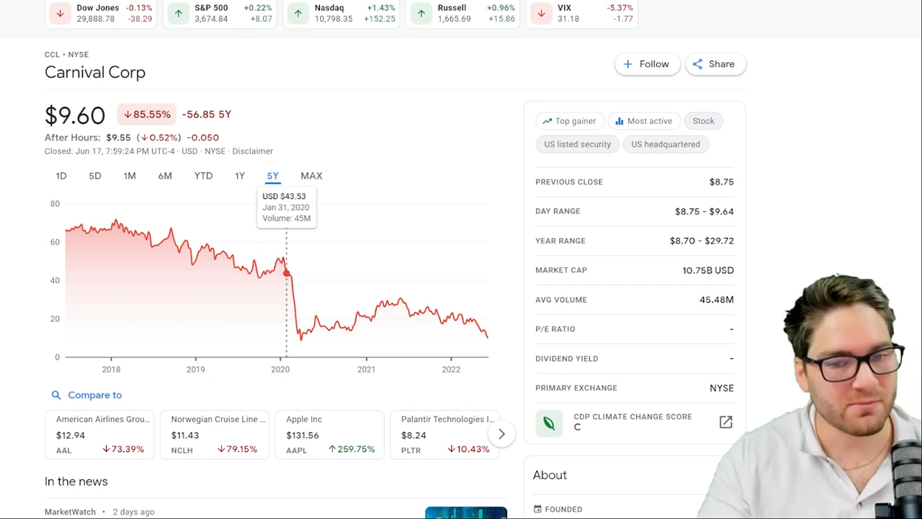
mouse_move(317, 321)
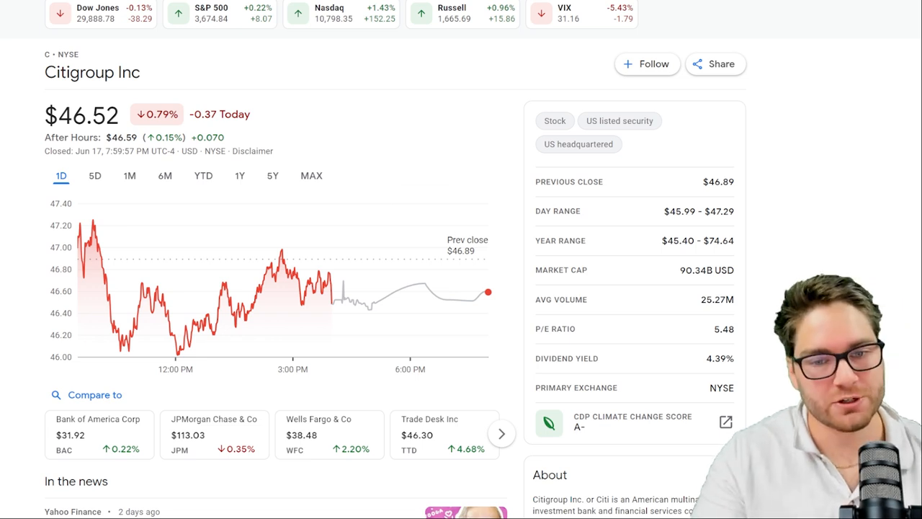
Step: Chart Citigroup's MAX price history and scroll down the page
click(310, 175)
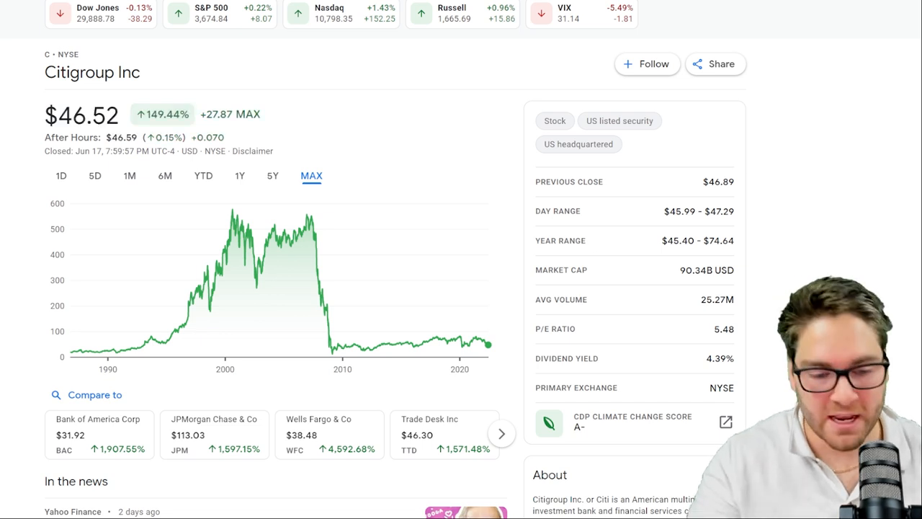
scroll(down, 3)
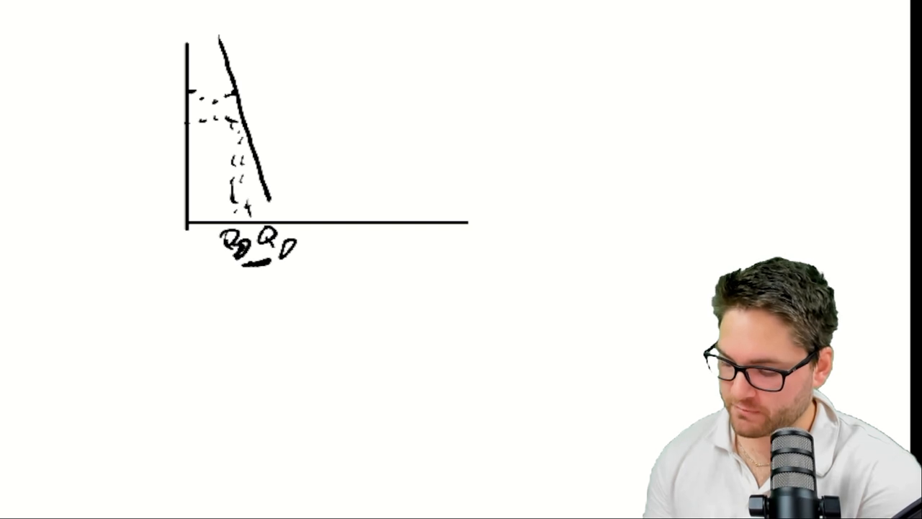
Step: Draw a declining curve across the axes with the pen tool
text(P)
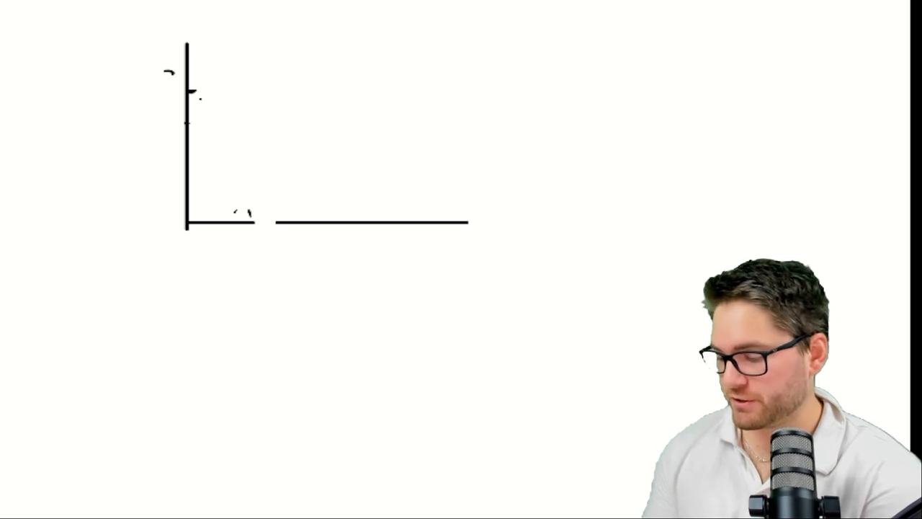
drag(217, 69, 429, 169)
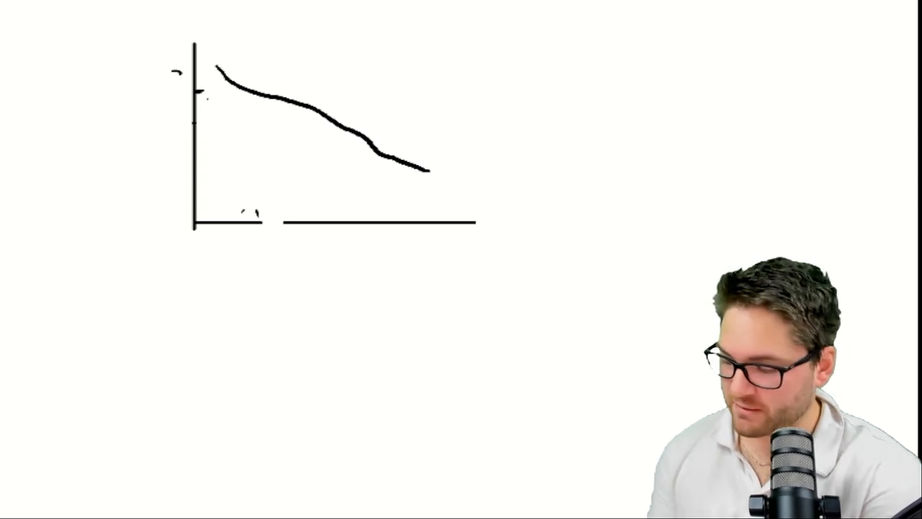
drag(273, 101, 288, 245)
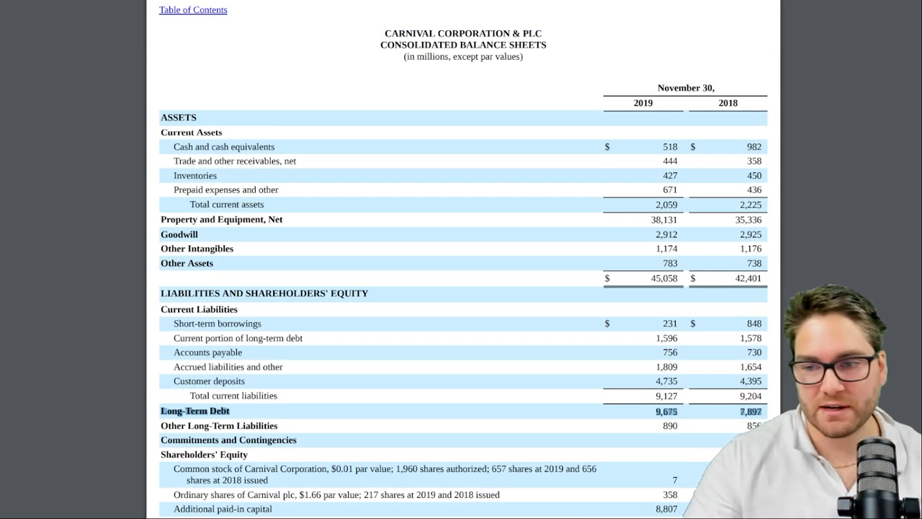
Step: Scroll to the balance sheet and highlight the cash and cash equivalents row
scroll(down, 3)
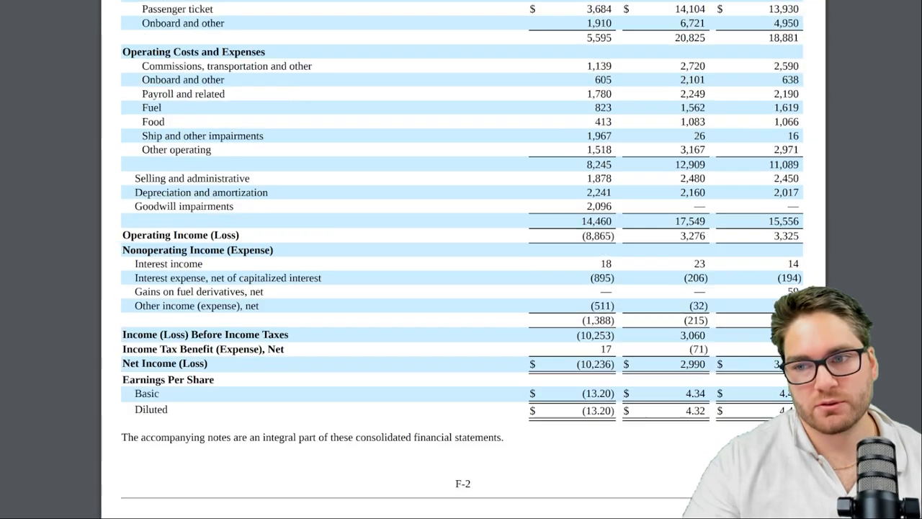
scroll(up, 3)
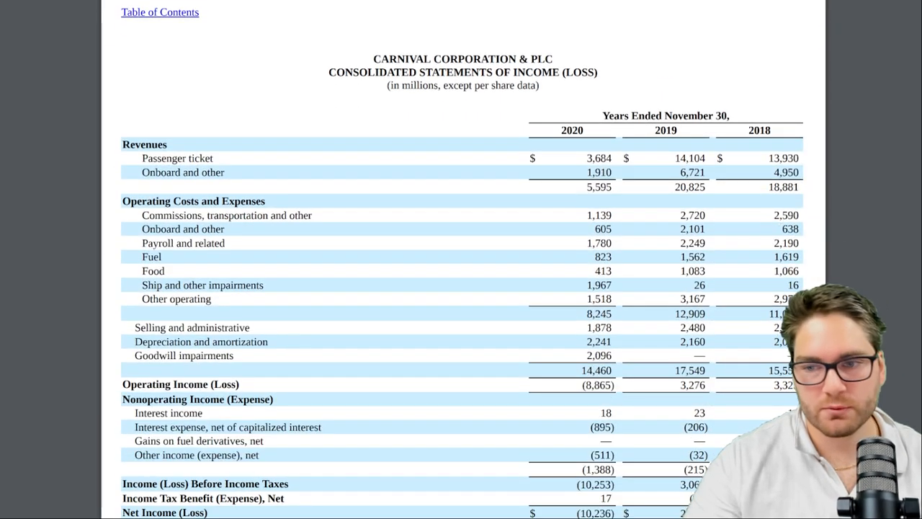
scroll(down, 3)
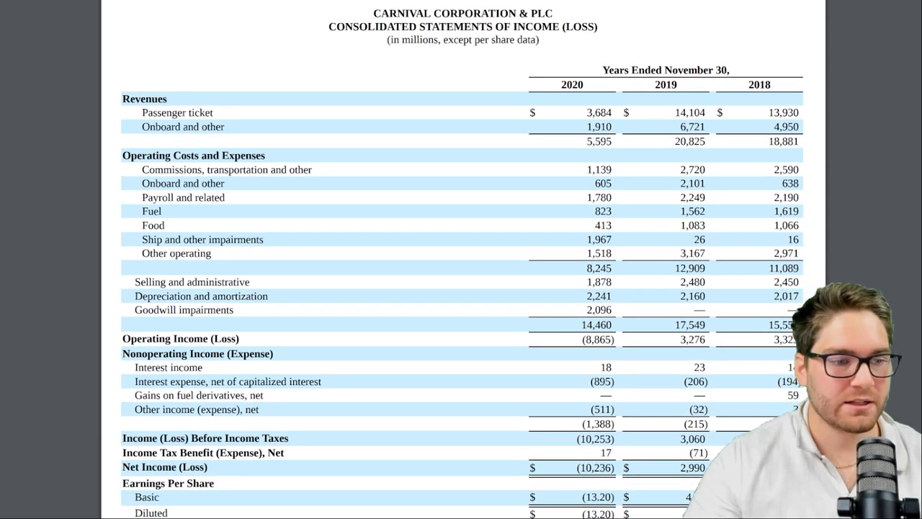
scroll(down, 3)
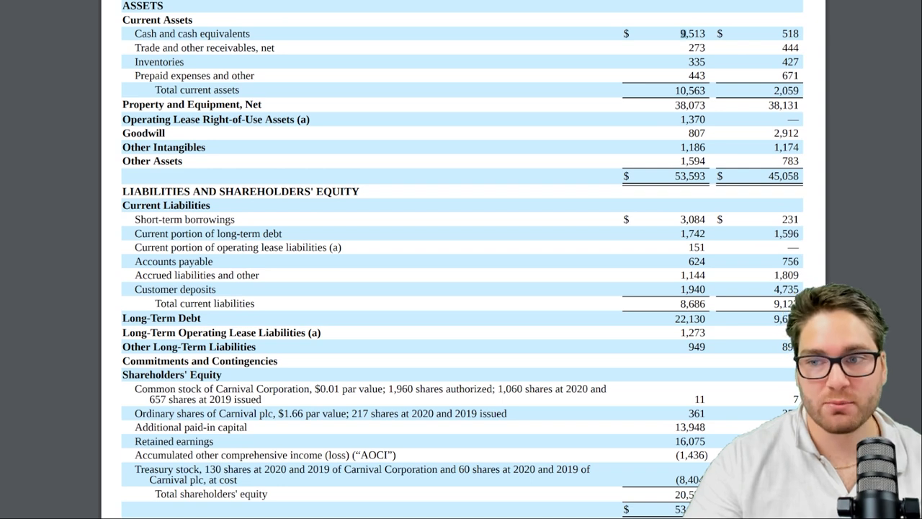
double_click(191, 33)
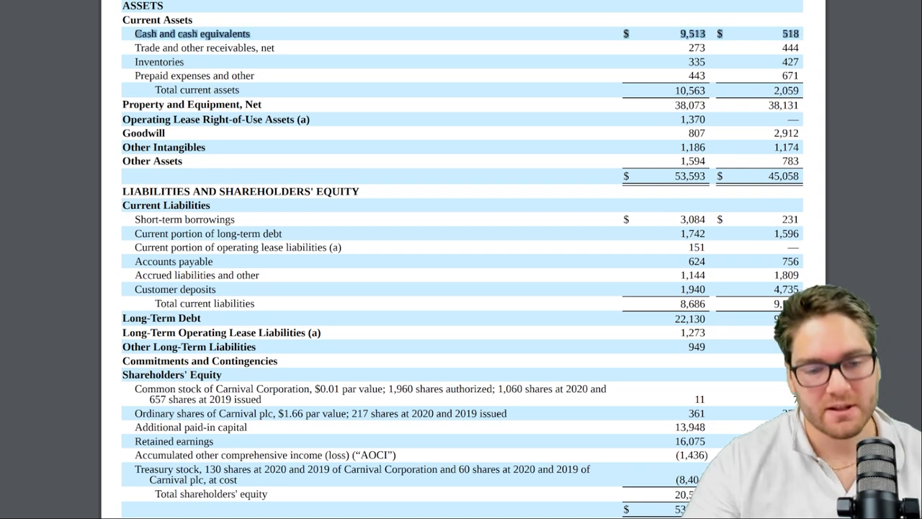
scroll(down, 3)
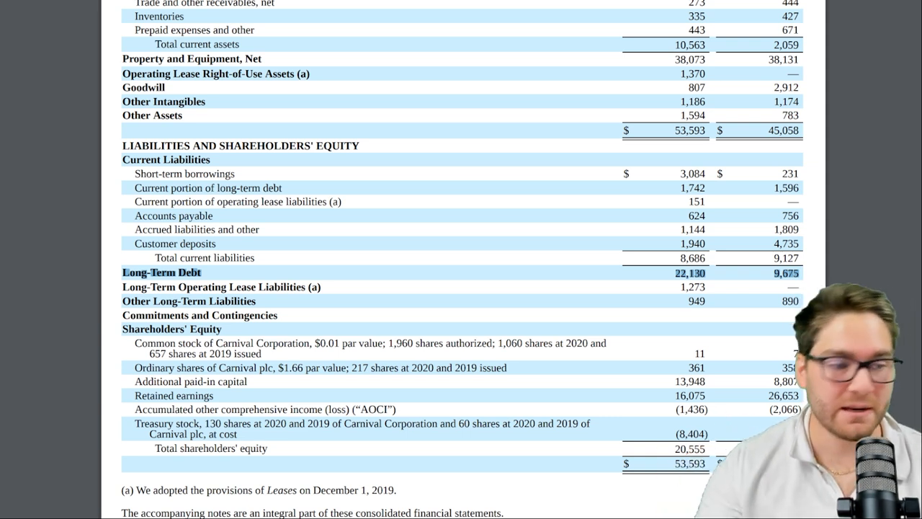
scroll(down, 3)
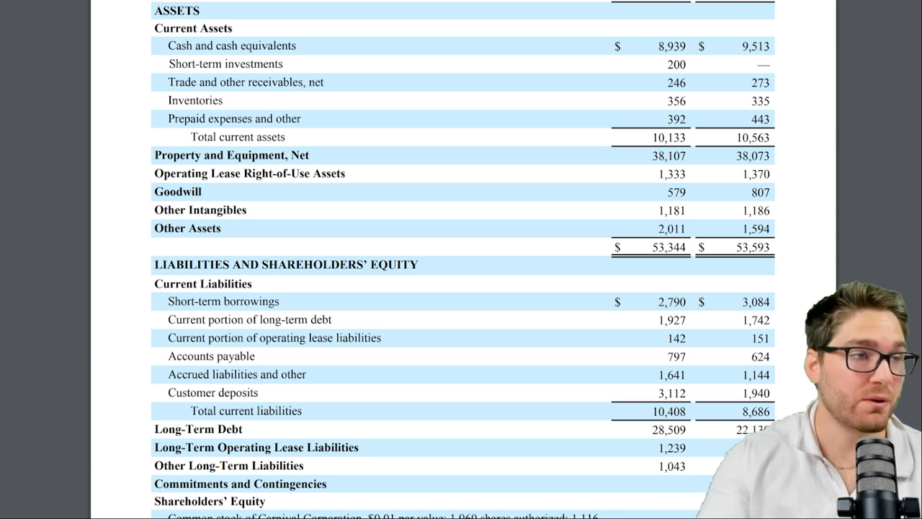
Step: Scroll the annual report down to the consolidated balance sheet
scroll(down, 3)
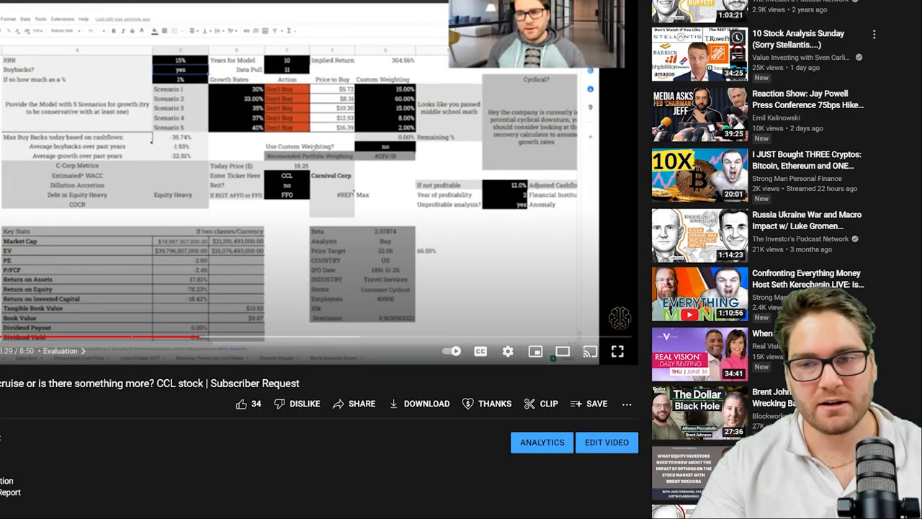
Step: Exit theater mode on the CCL video and like it, raising likes to 35
scroll(down, 3)
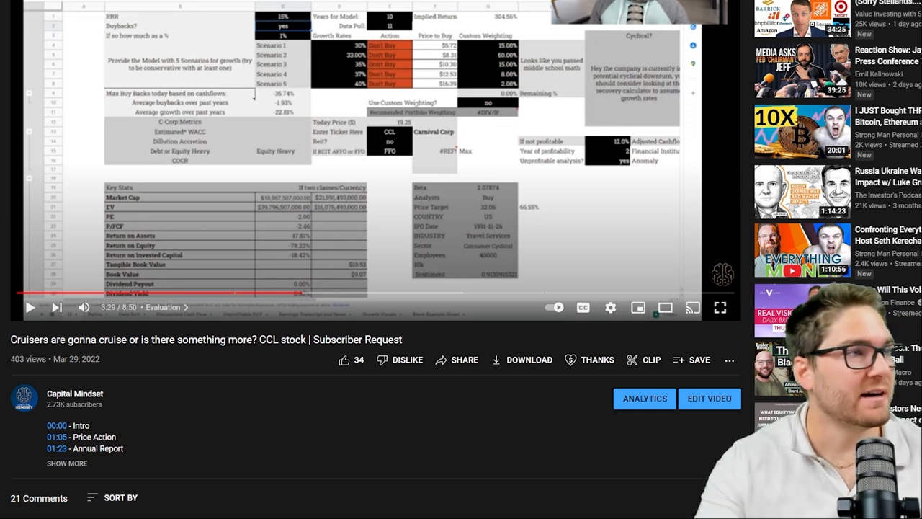
click(611, 307)
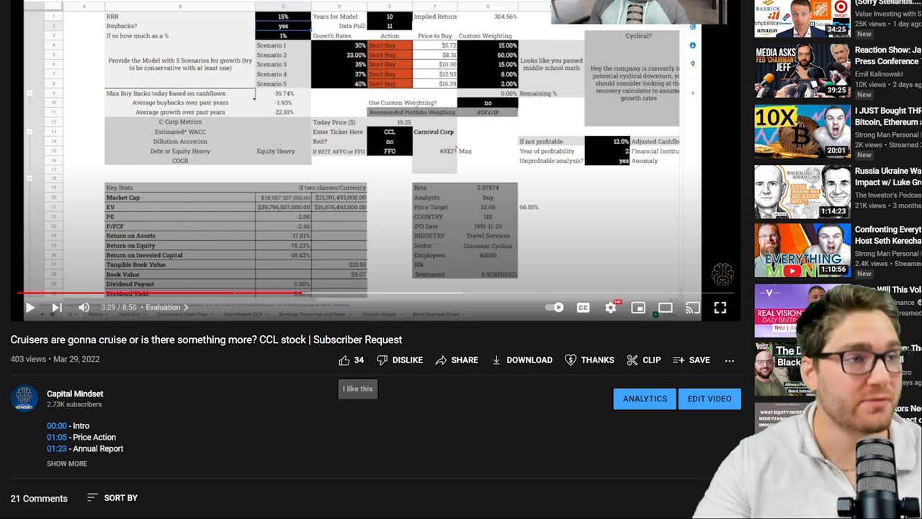
click(346, 359)
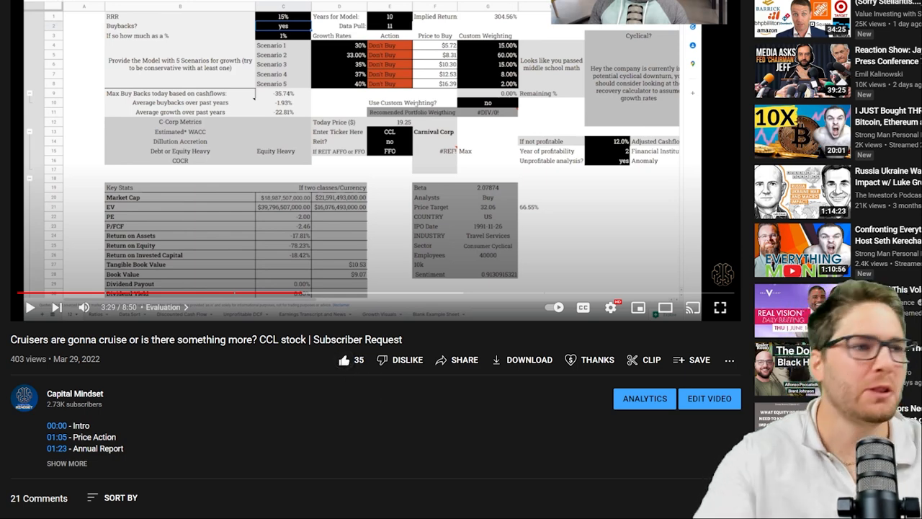